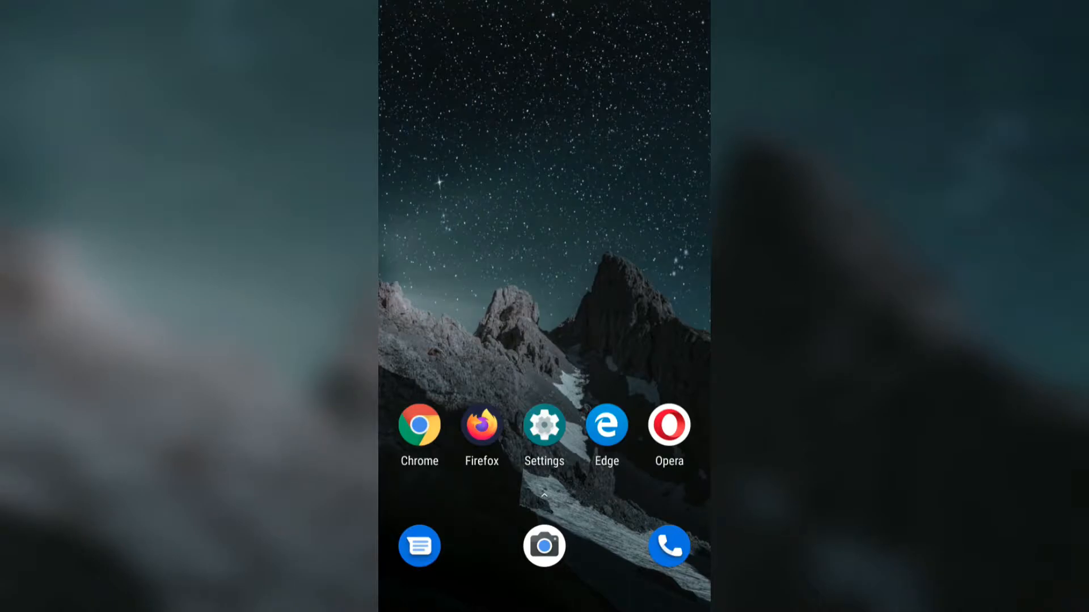
Launch Chrome from the Android home screen to its new tab page
click(419, 424)
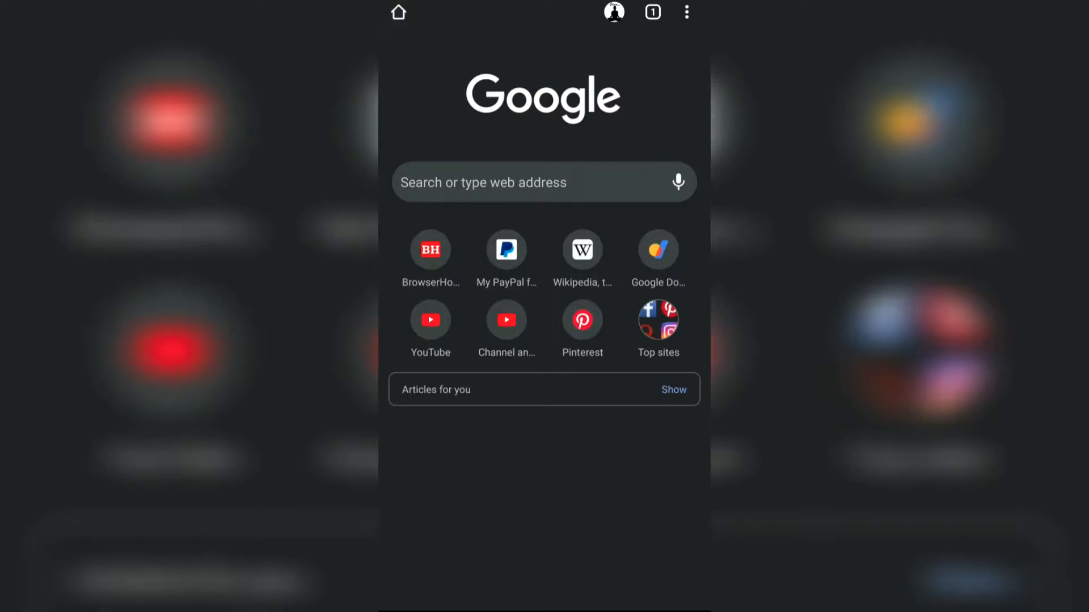
click(430, 249)
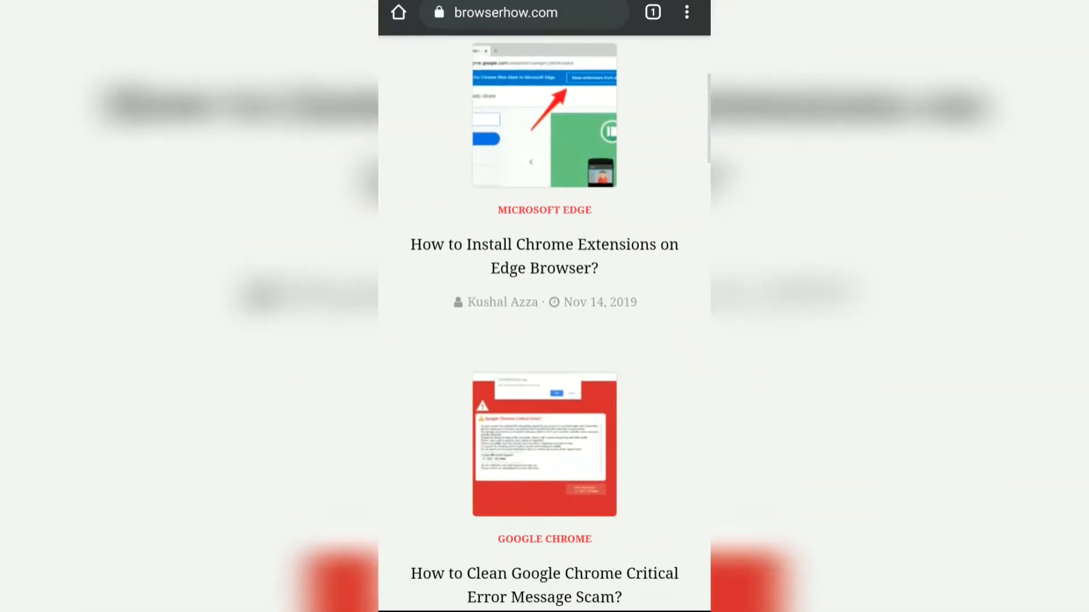
click(523, 13)
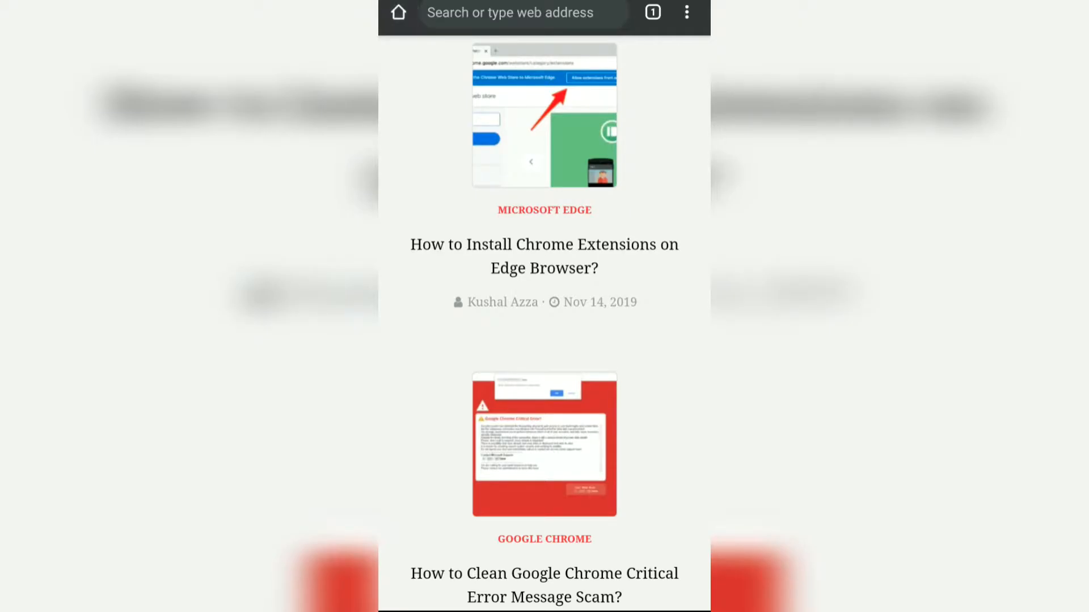
click(399, 12)
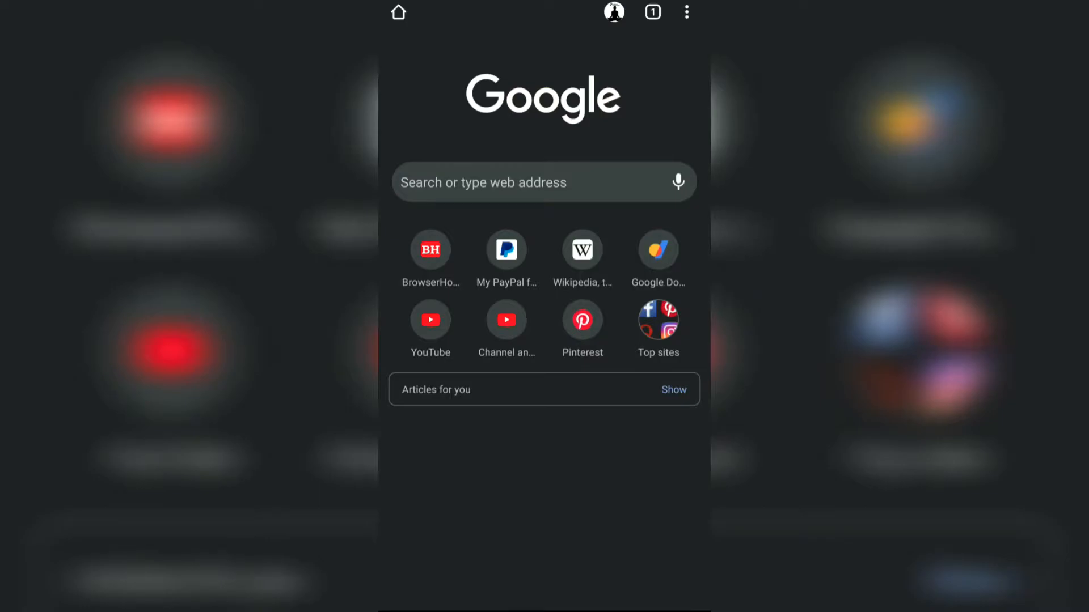
Open the Homepage address editor from Chrome's Settings, replacing chrome://newtab/
click(687, 12)
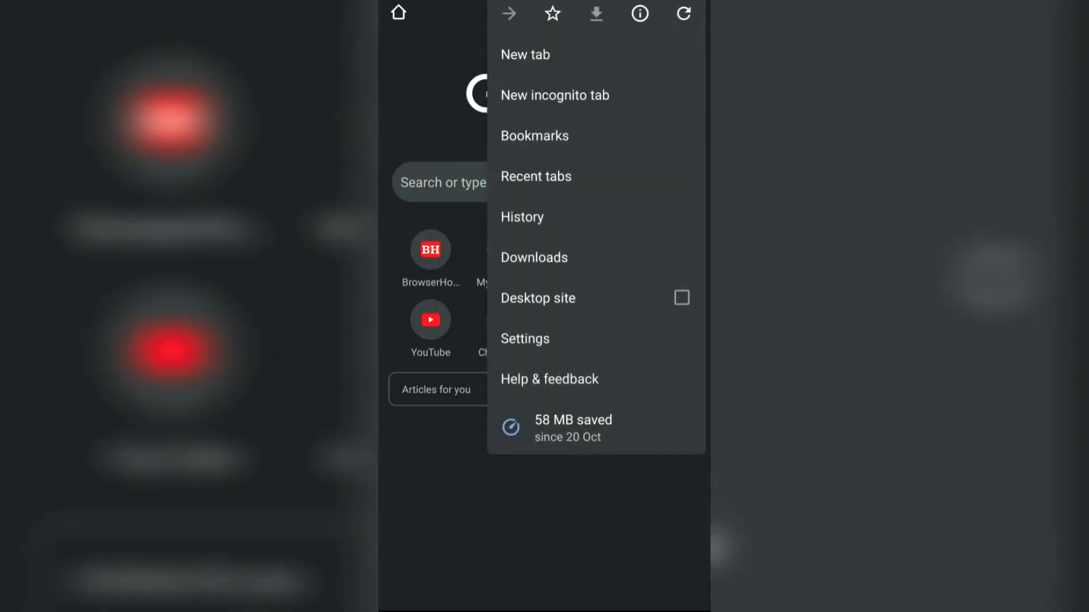
click(526, 340)
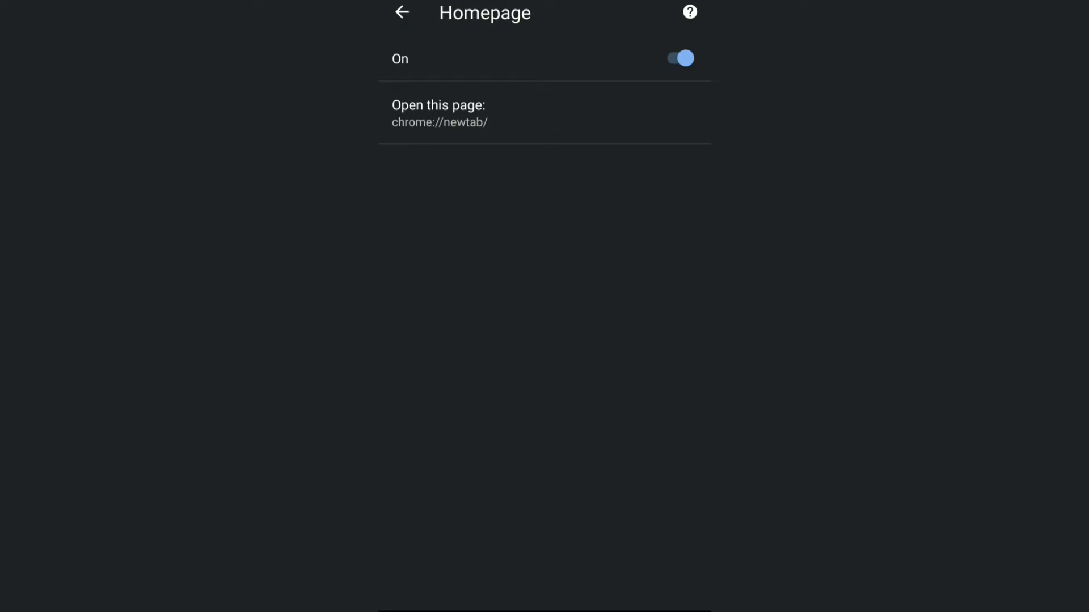
click(439, 121)
text(htt)
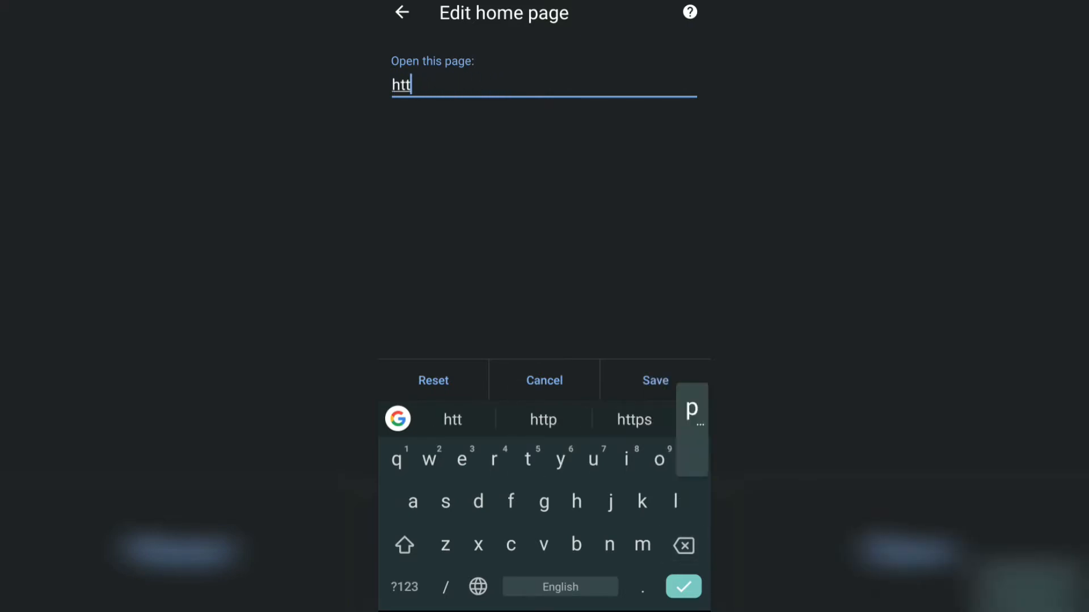
click(633, 419)
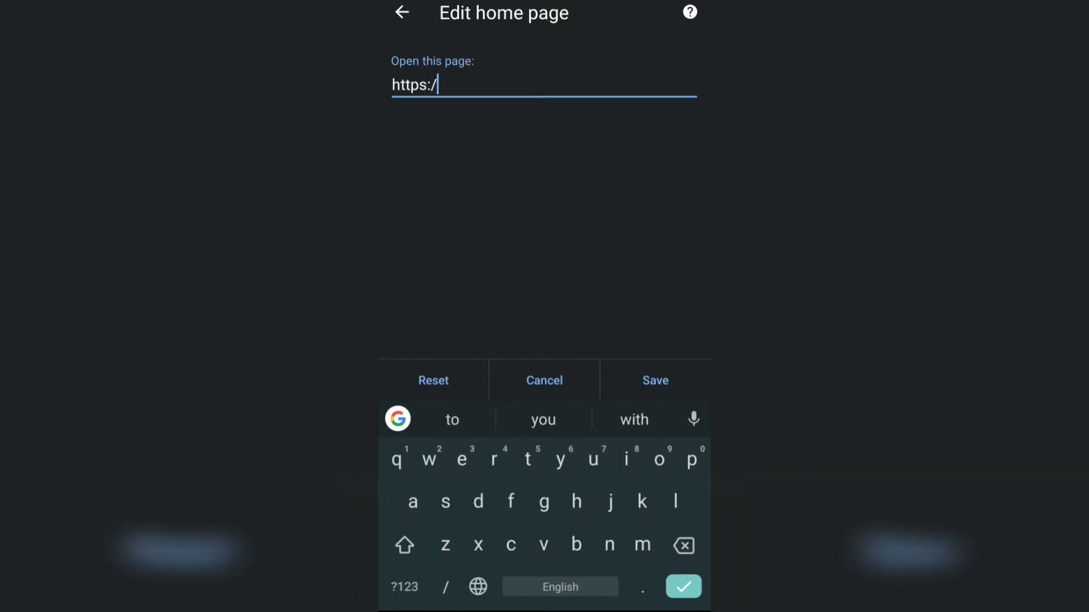
text(facebook)
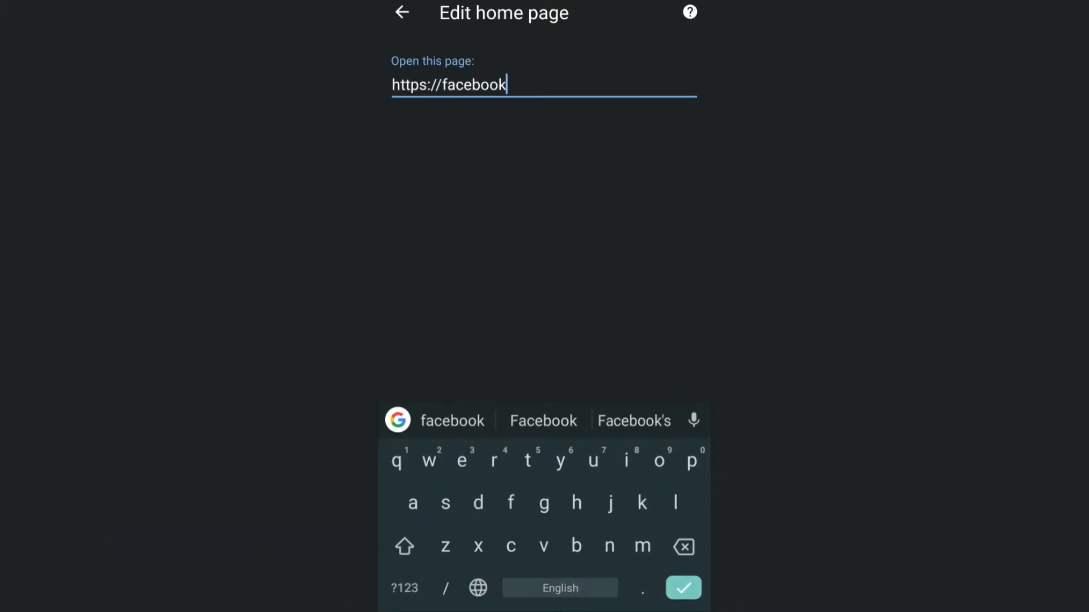
click(682, 587)
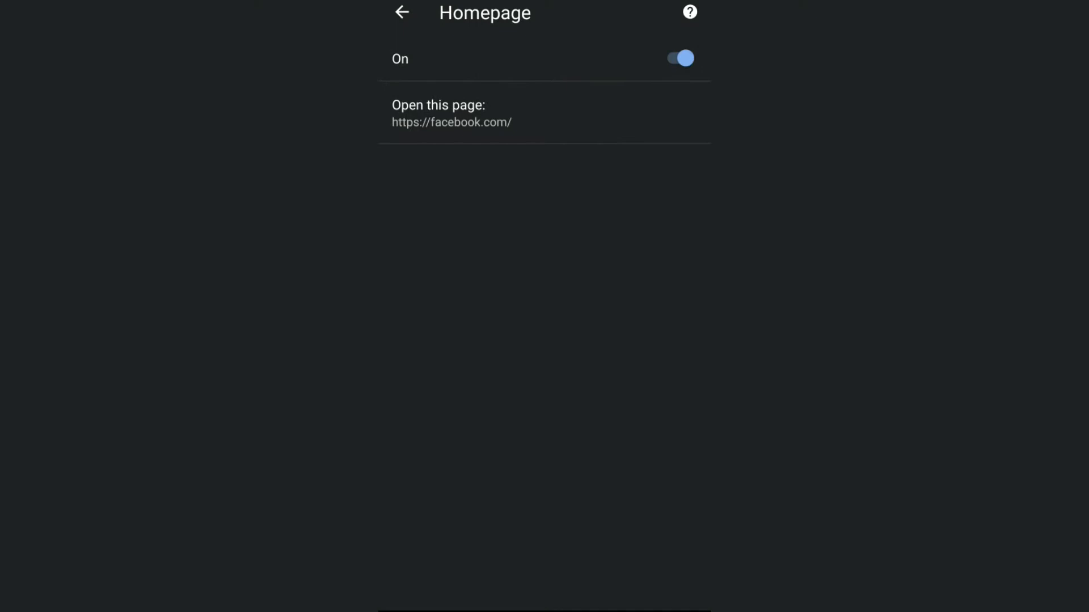
click(402, 12)
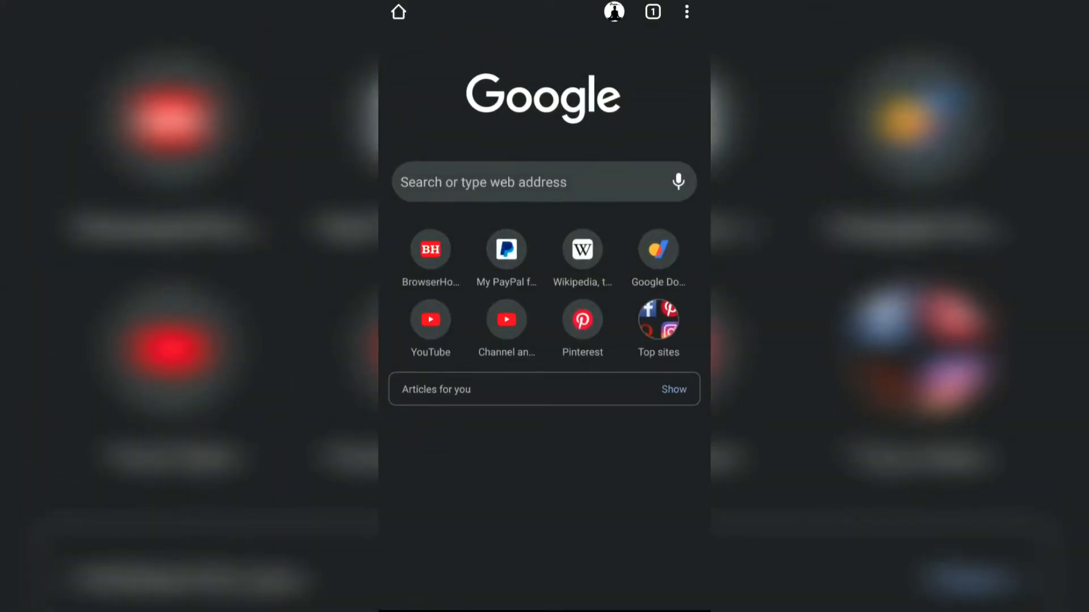
Load the Facebook login page with the Home button
text(facebook.com)
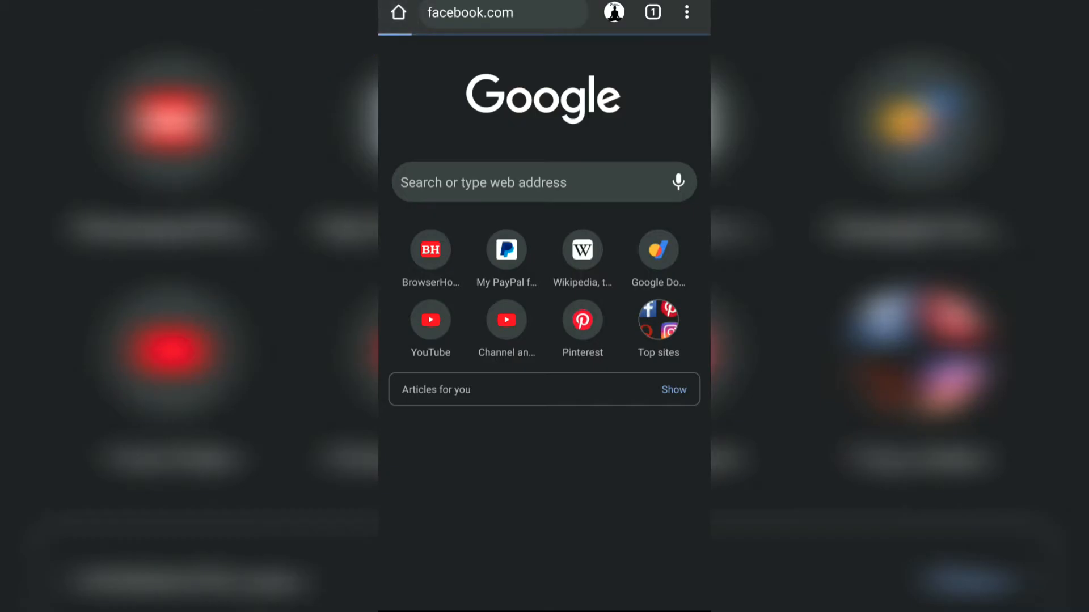
click(504, 12)
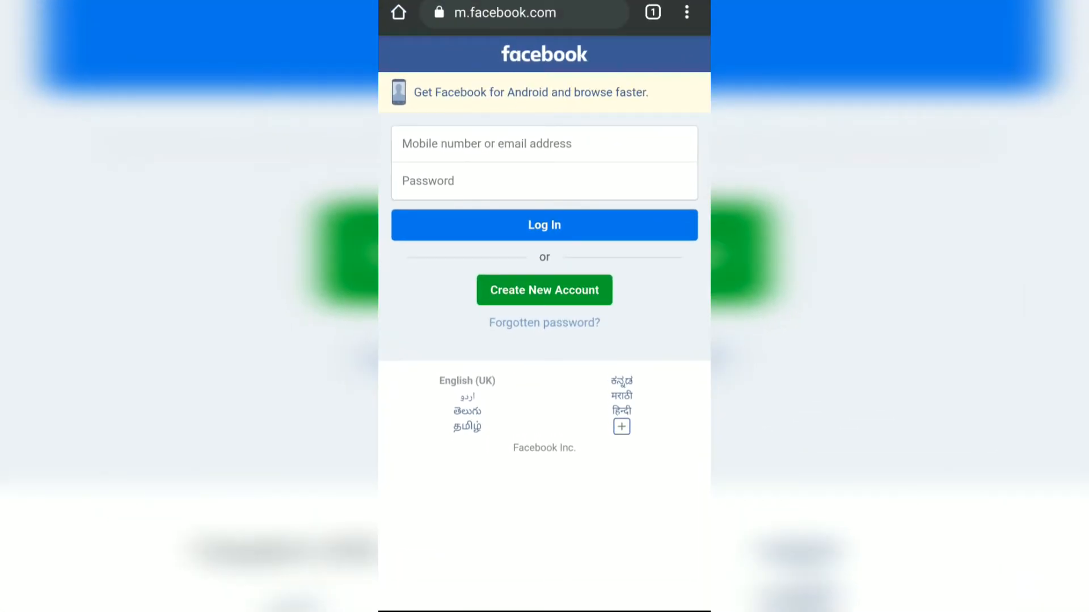
click(686, 13)
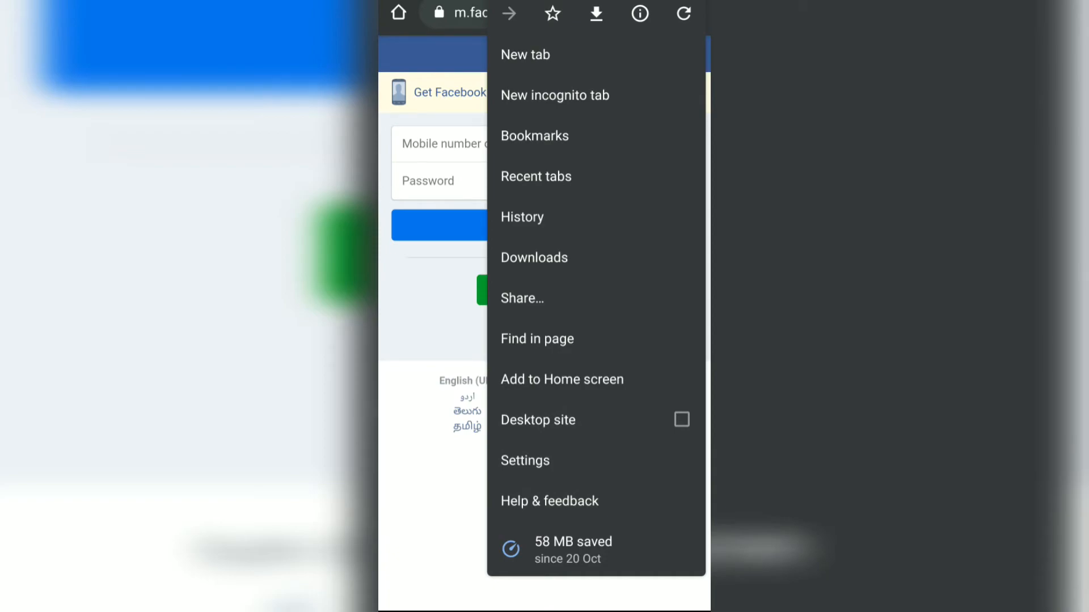
click(524, 460)
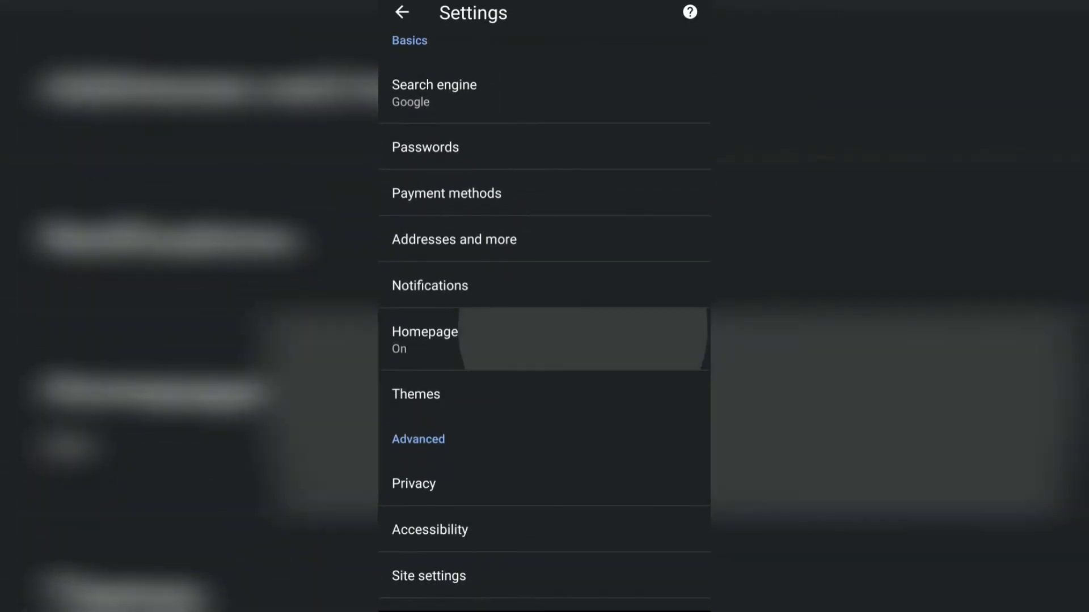
click(424, 339)
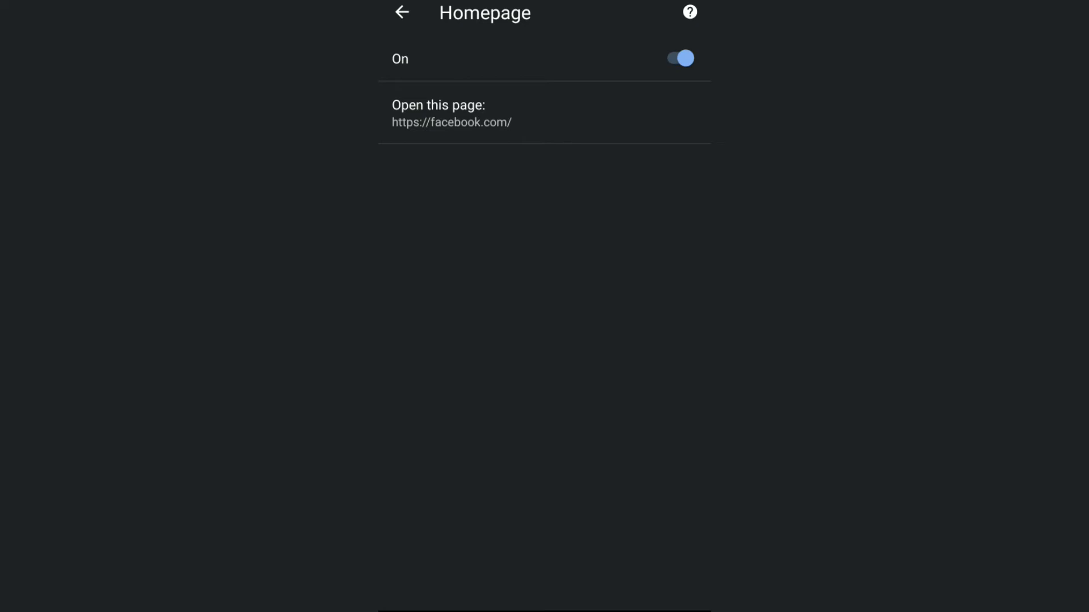